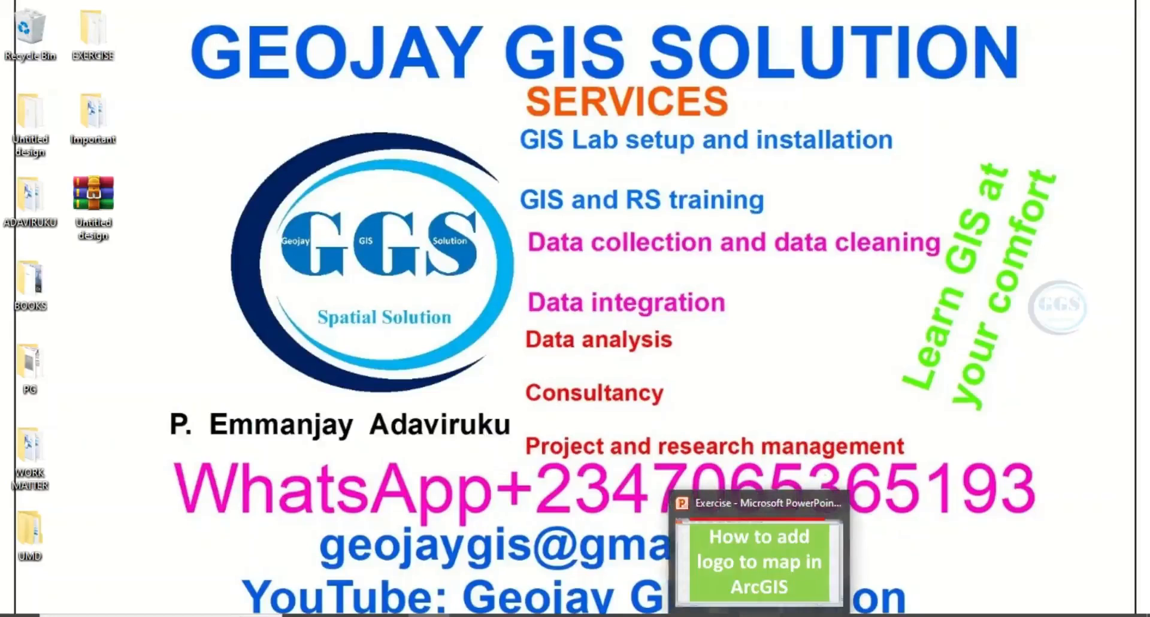
- Show the 'How to add logo to map in ArcGIS' title slide, then reach the GEOJAY GIS SOLUTION folder
left_click(758, 504)
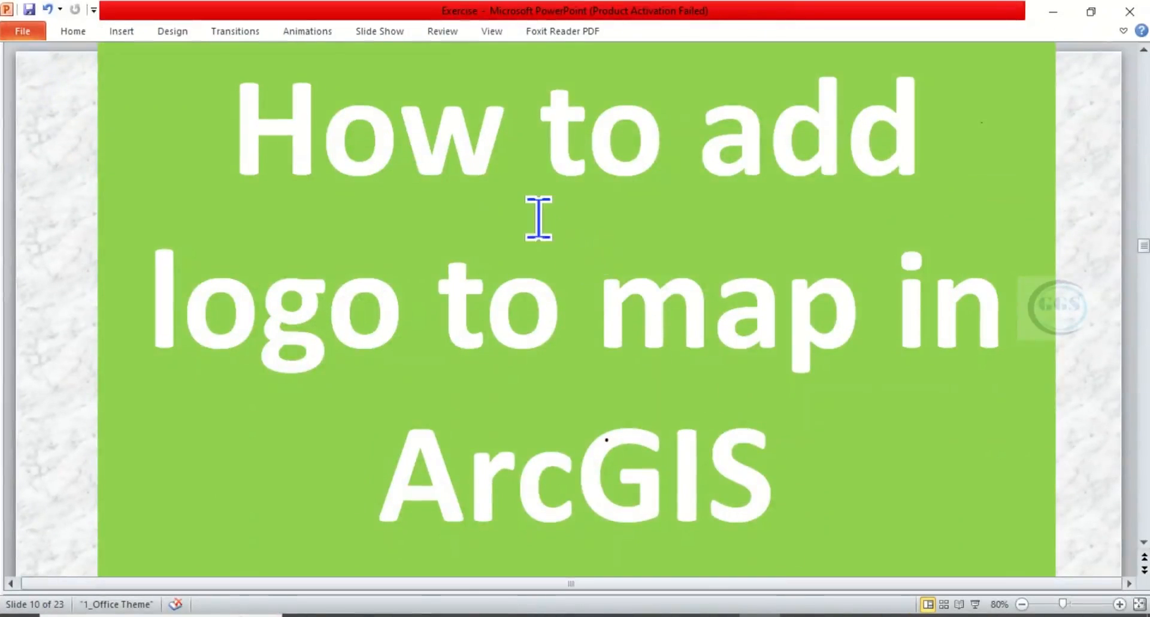
mouse_move(748, 325)
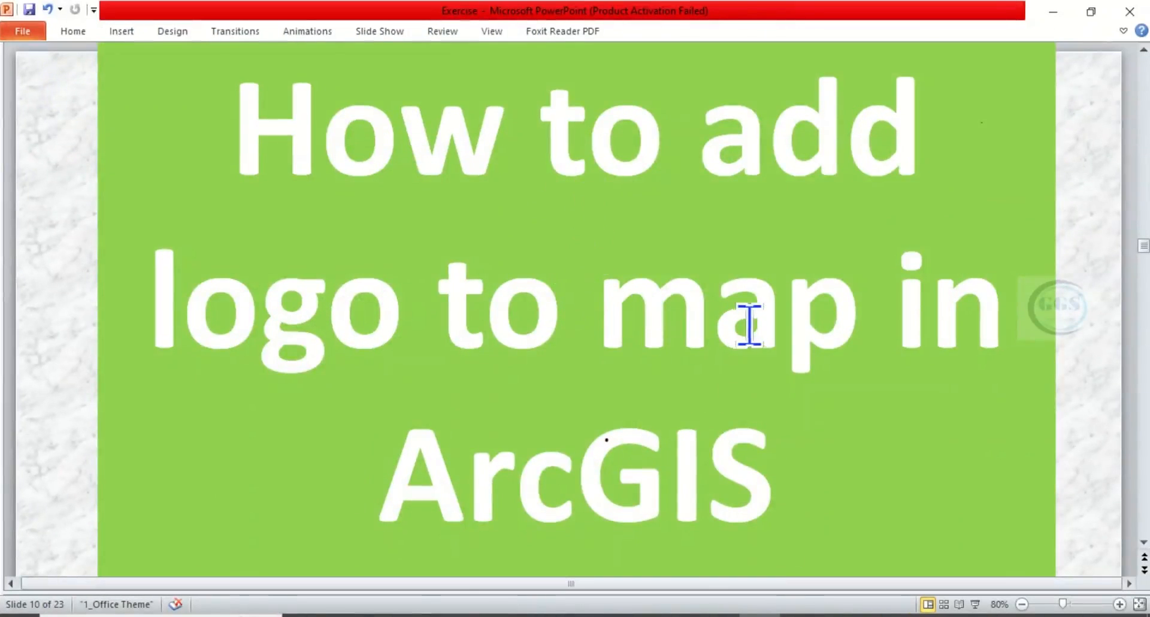
mouse_move(762, 351)
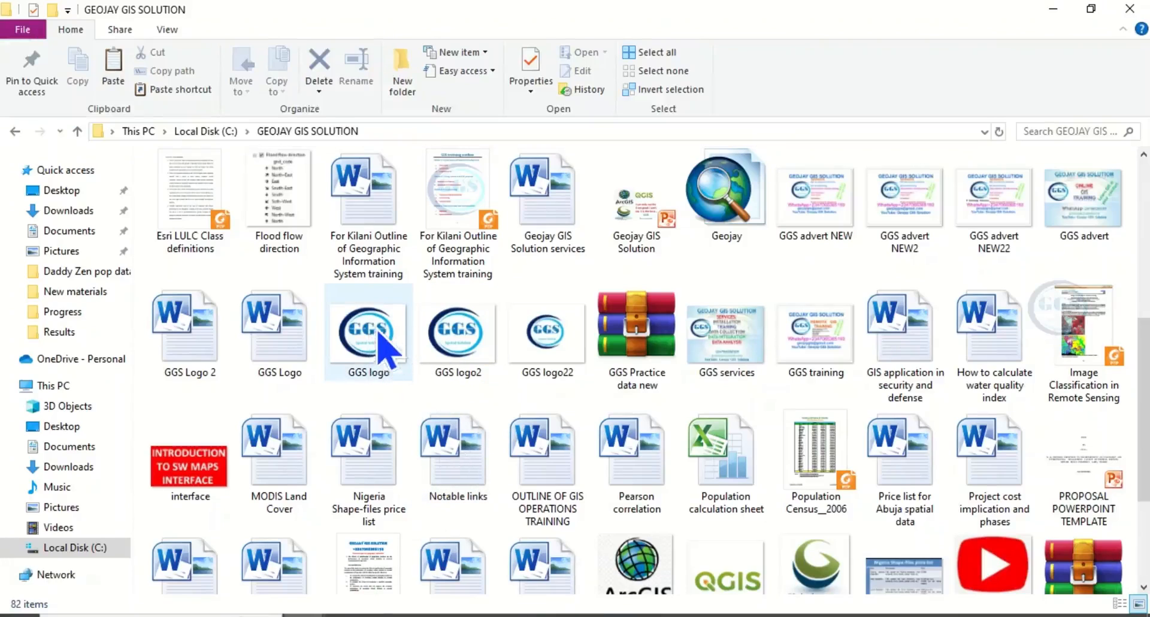
- Open the GGS logo.png file in the Photos app
double_click(368, 331)
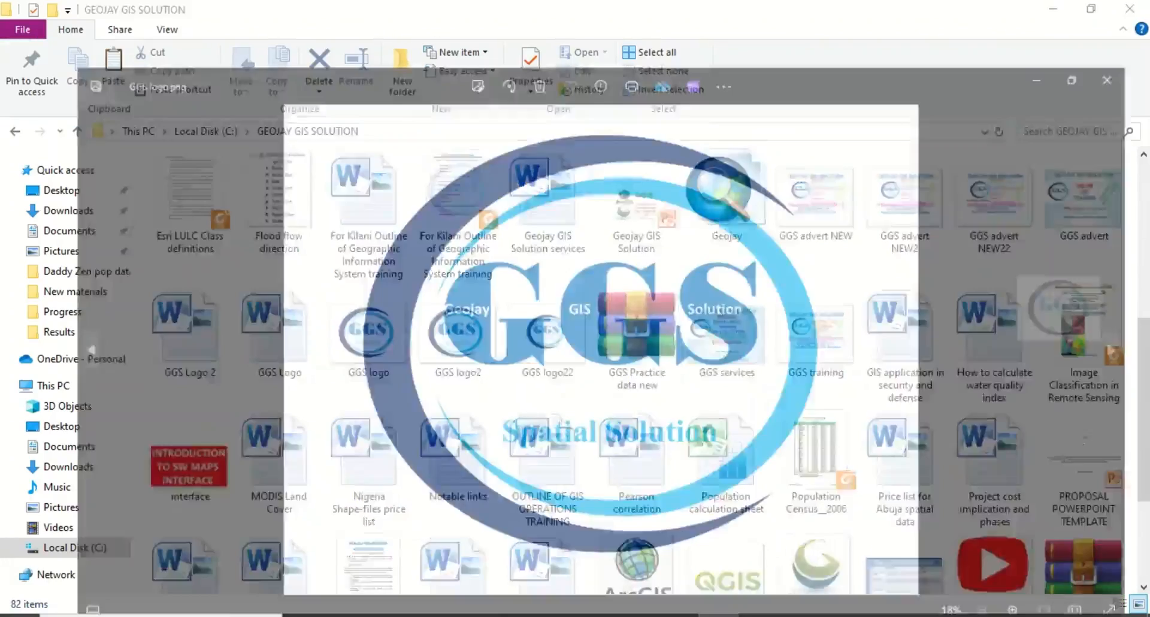
double_click(366, 331)
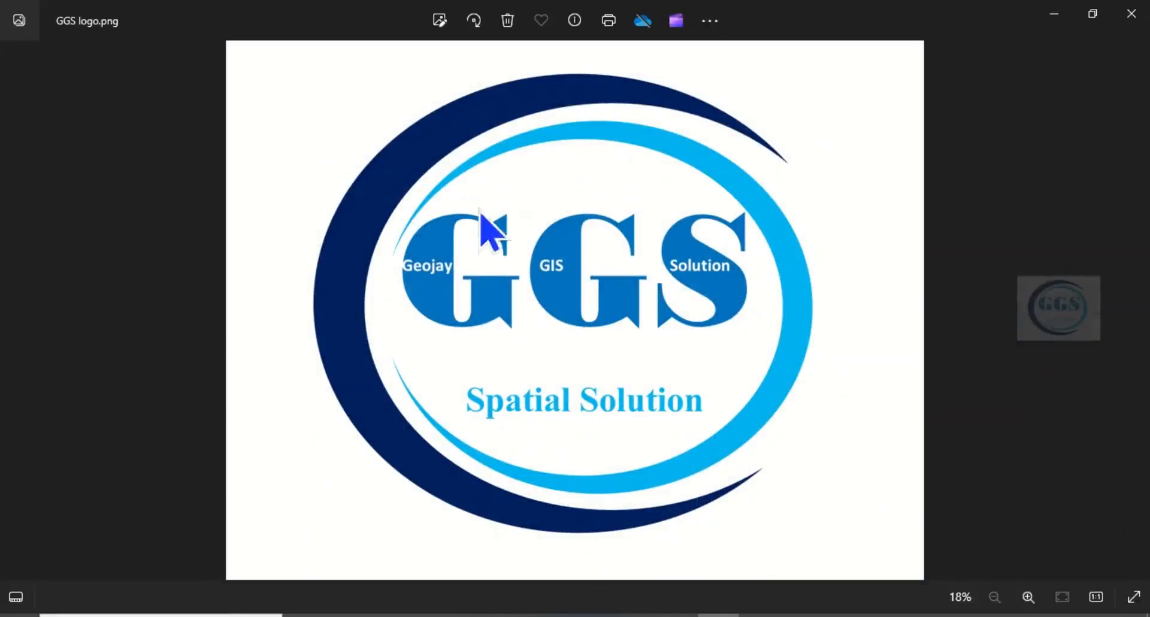
mouse_move(548, 347)
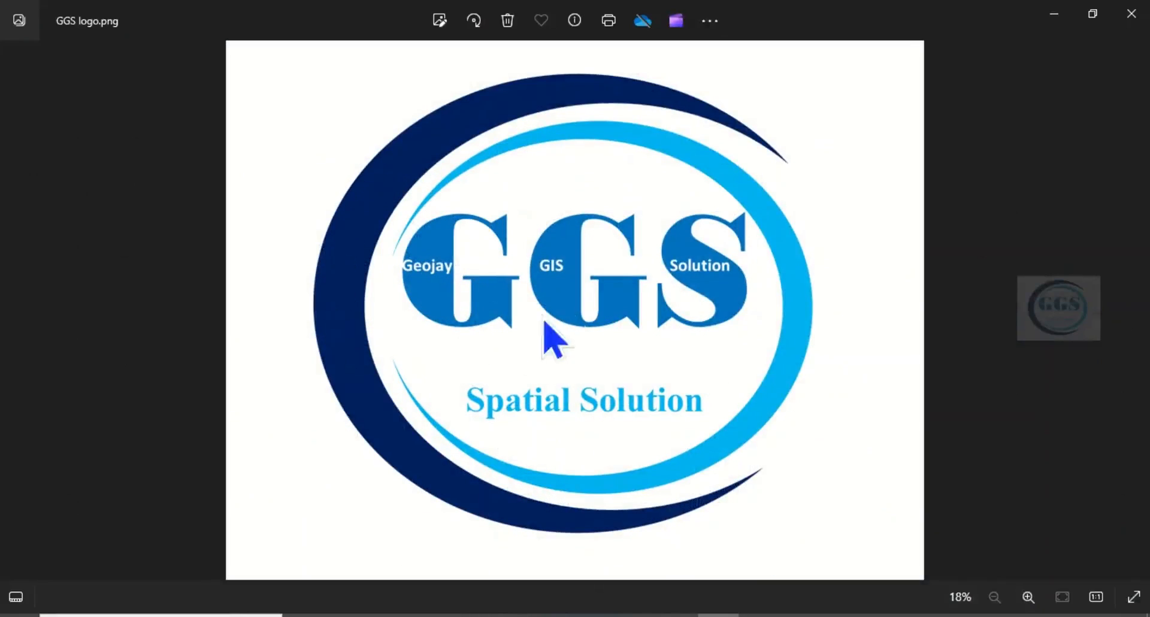
mouse_move(481, 170)
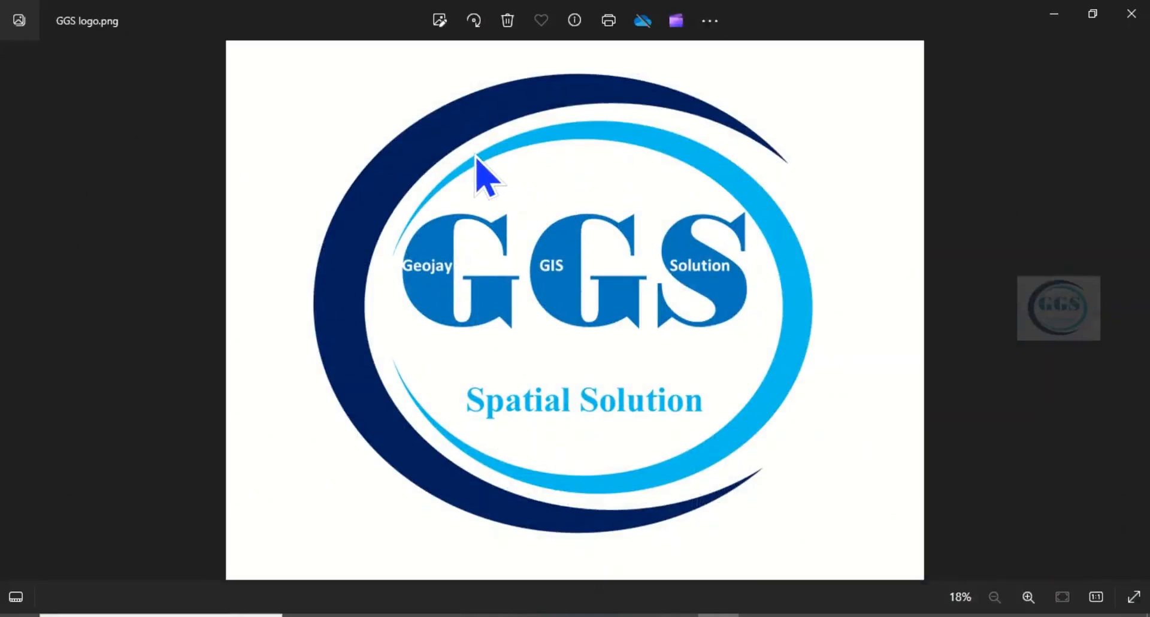
mouse_move(496, 185)
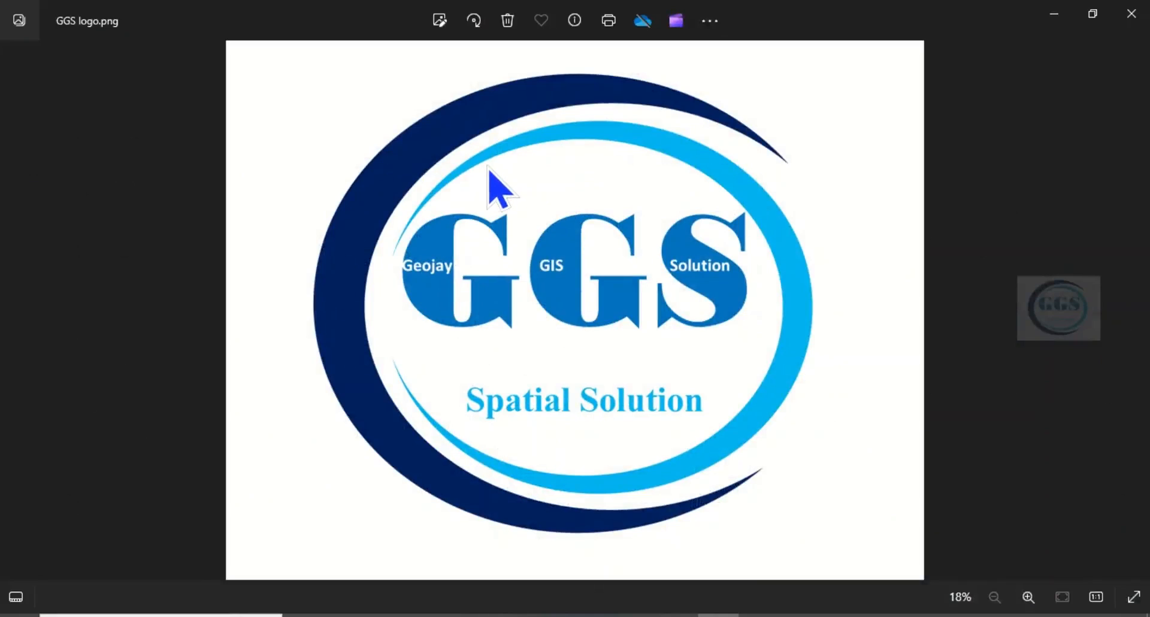
mouse_move(487, 192)
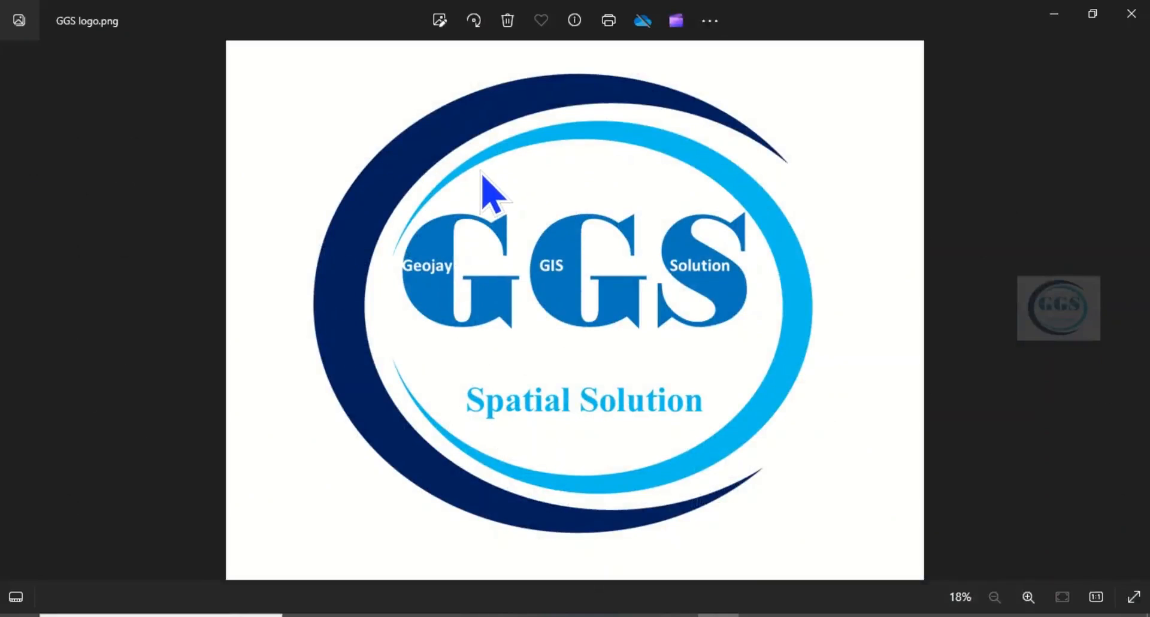
mouse_move(999, 114)
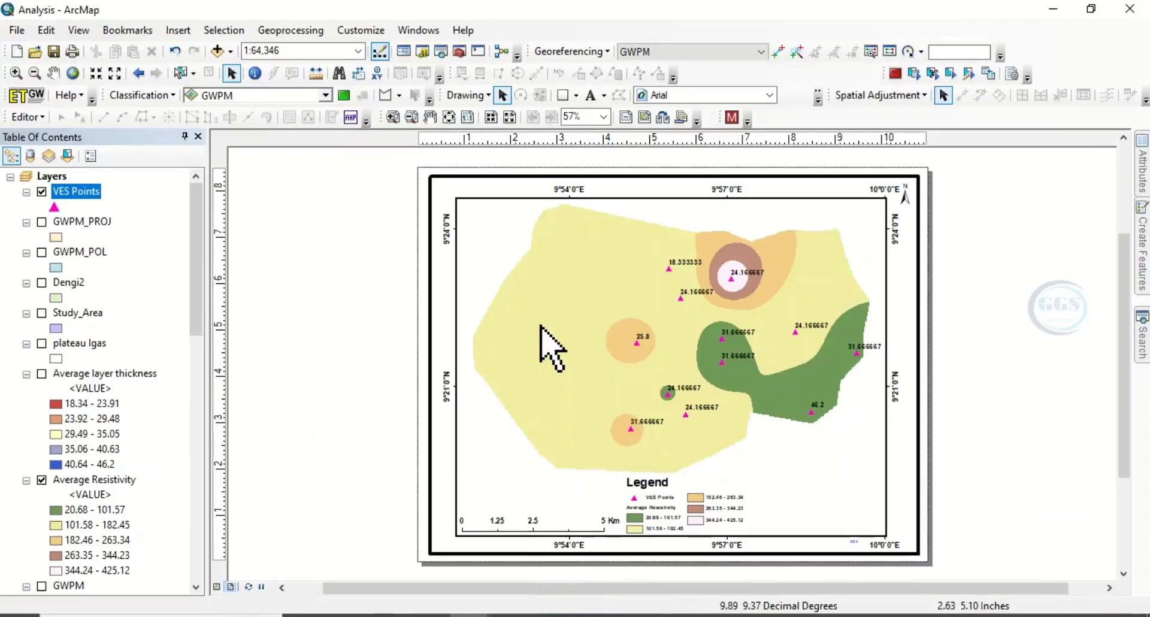
mouse_move(711, 243)
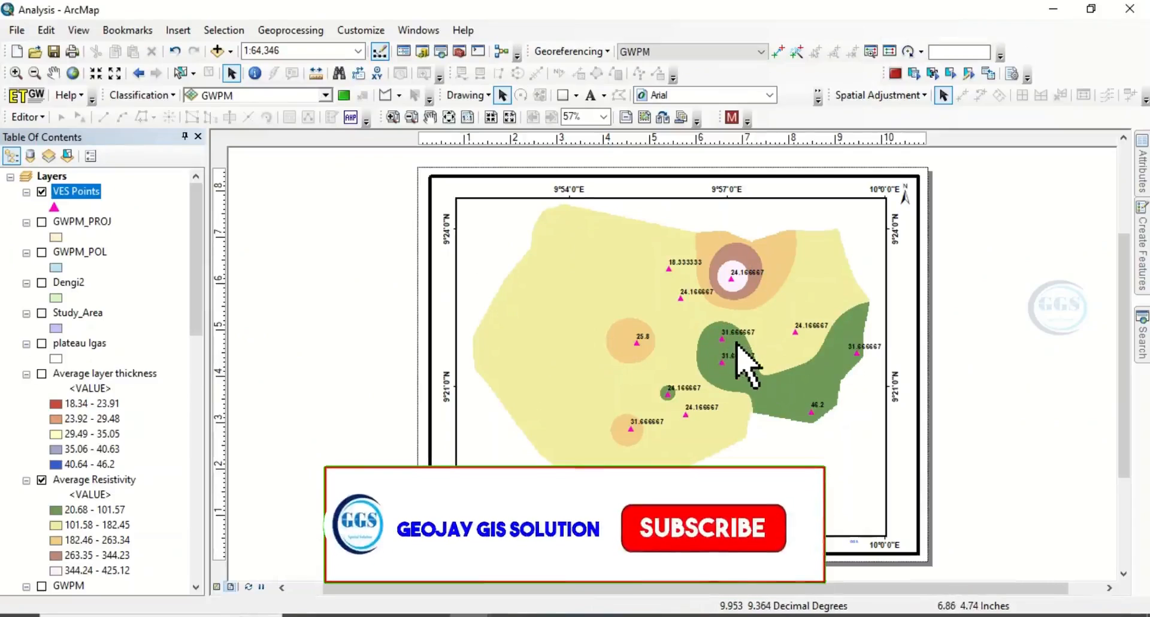
left_click(703, 528)
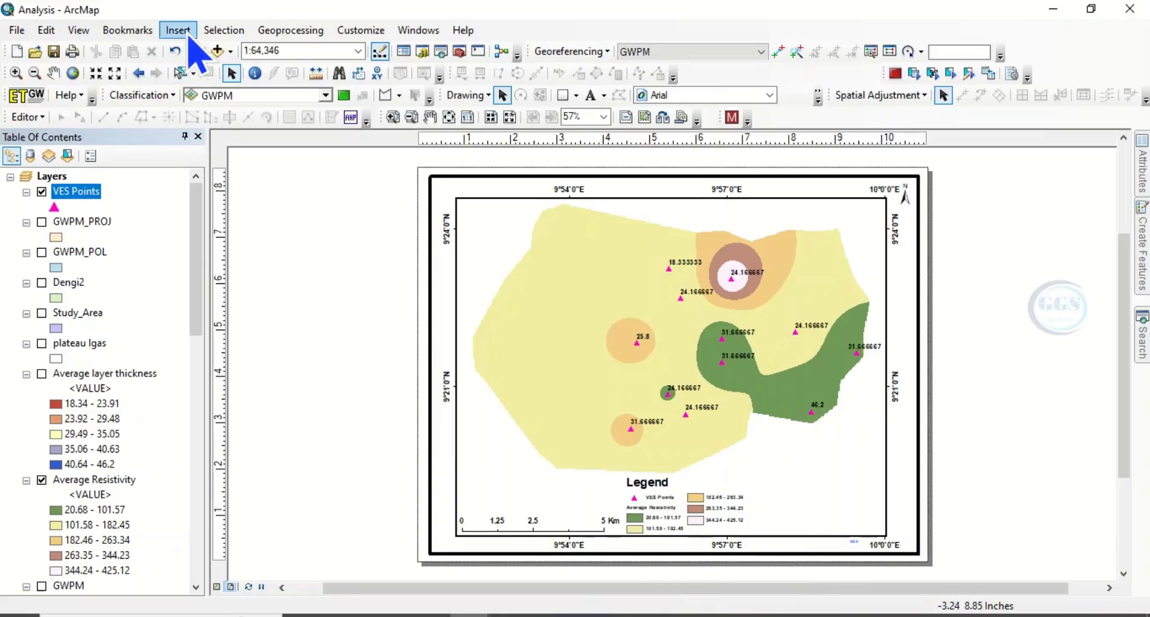
left_click(178, 30)
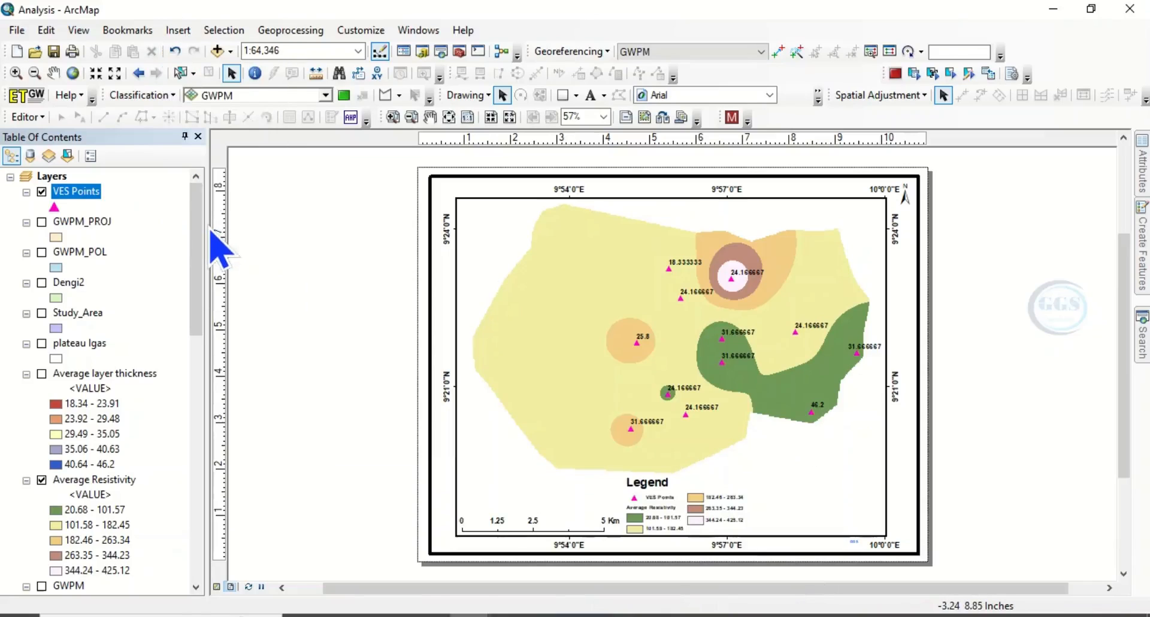
- Insert the GGS logo image from Local Disk (C:) into the map layout as a picture
left_click(48, 50)
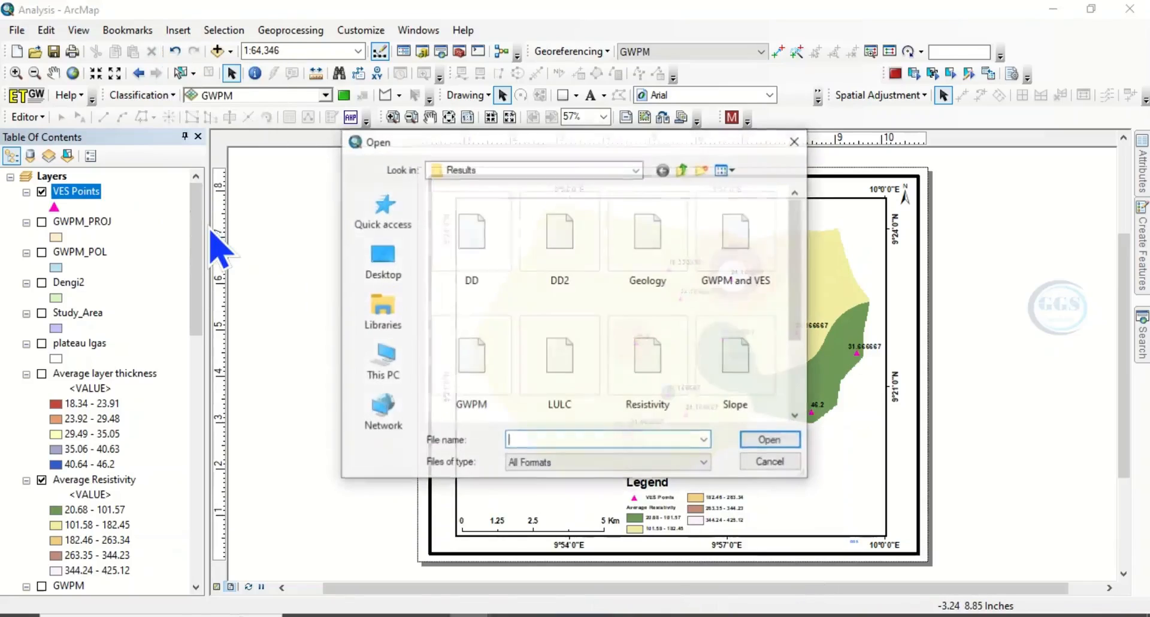
left_click(471, 242)
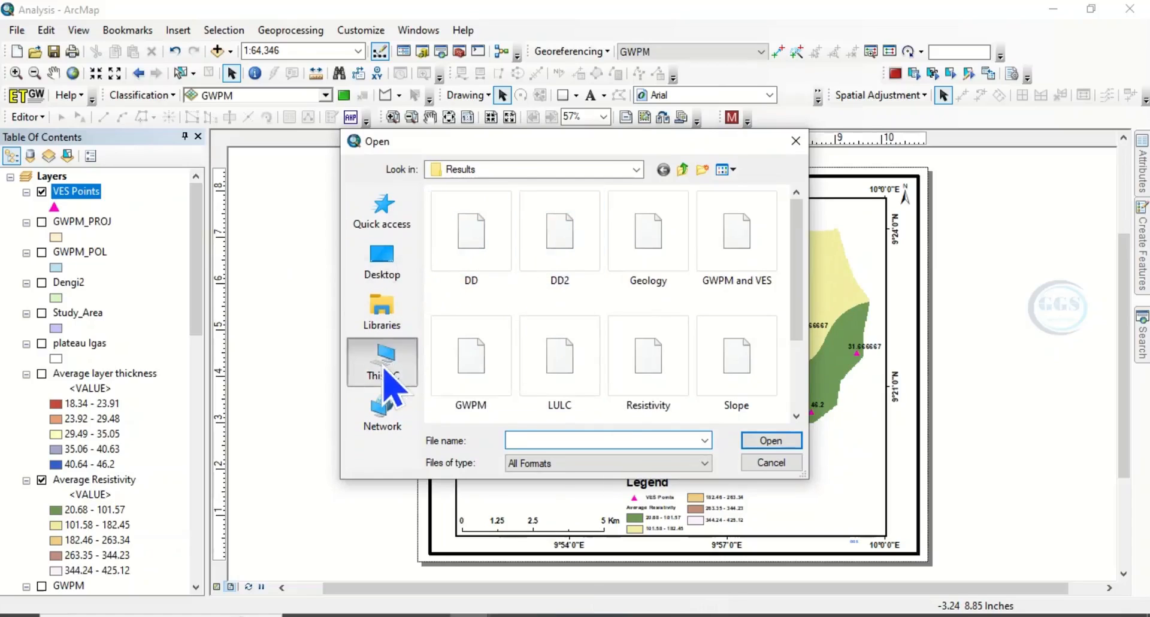
left_click(382, 363)
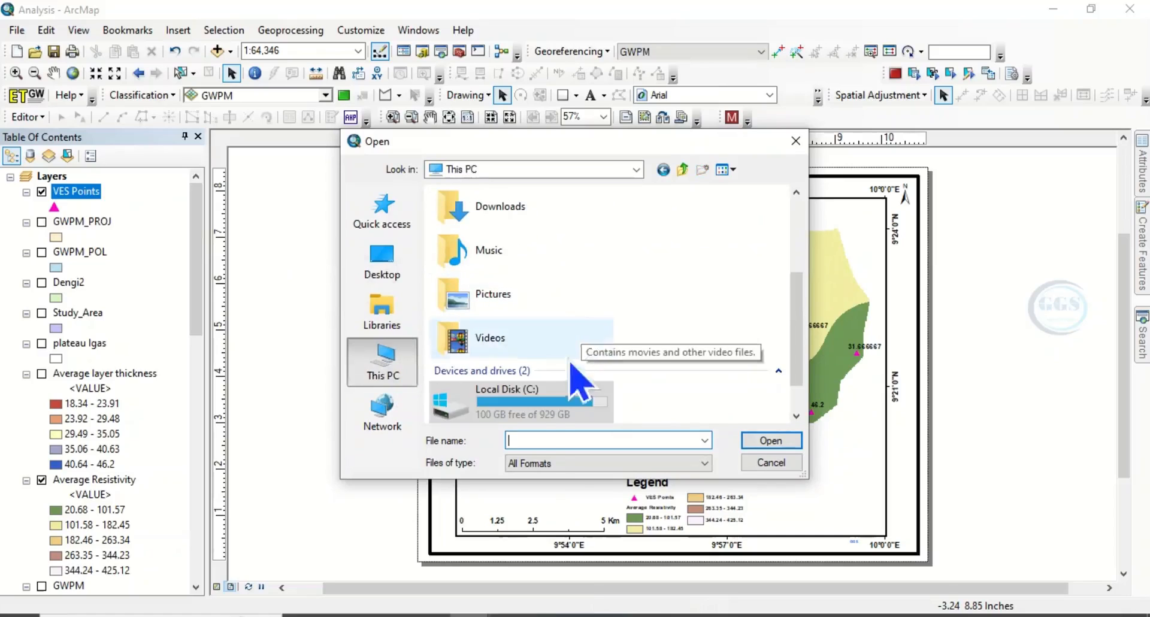
double_click(510, 397)
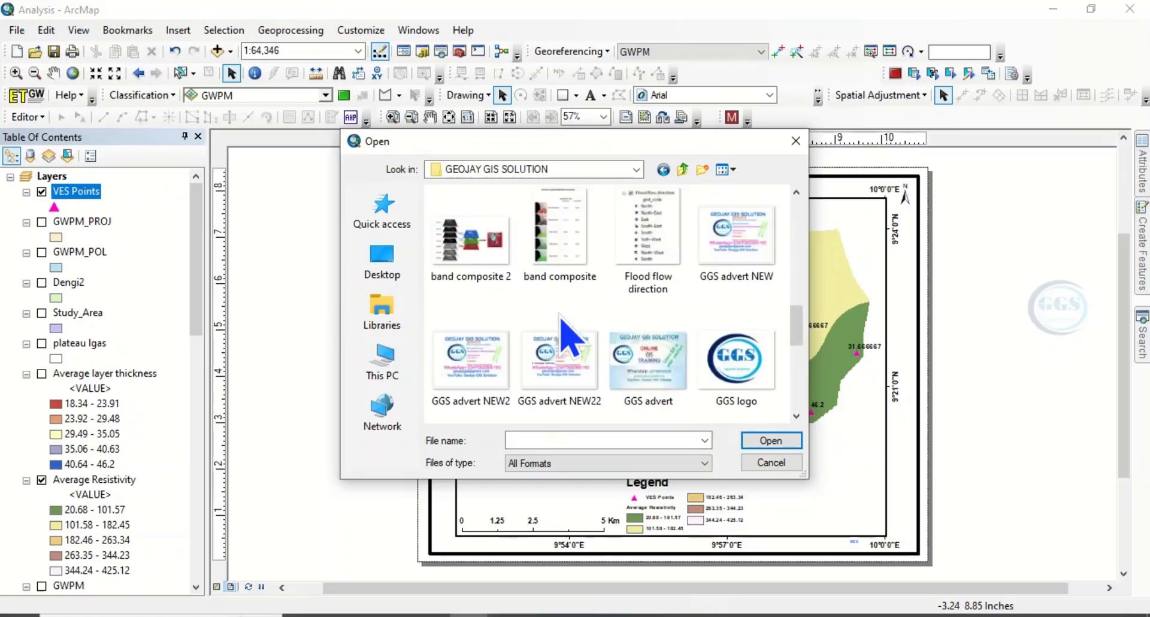
mouse_move(753, 378)
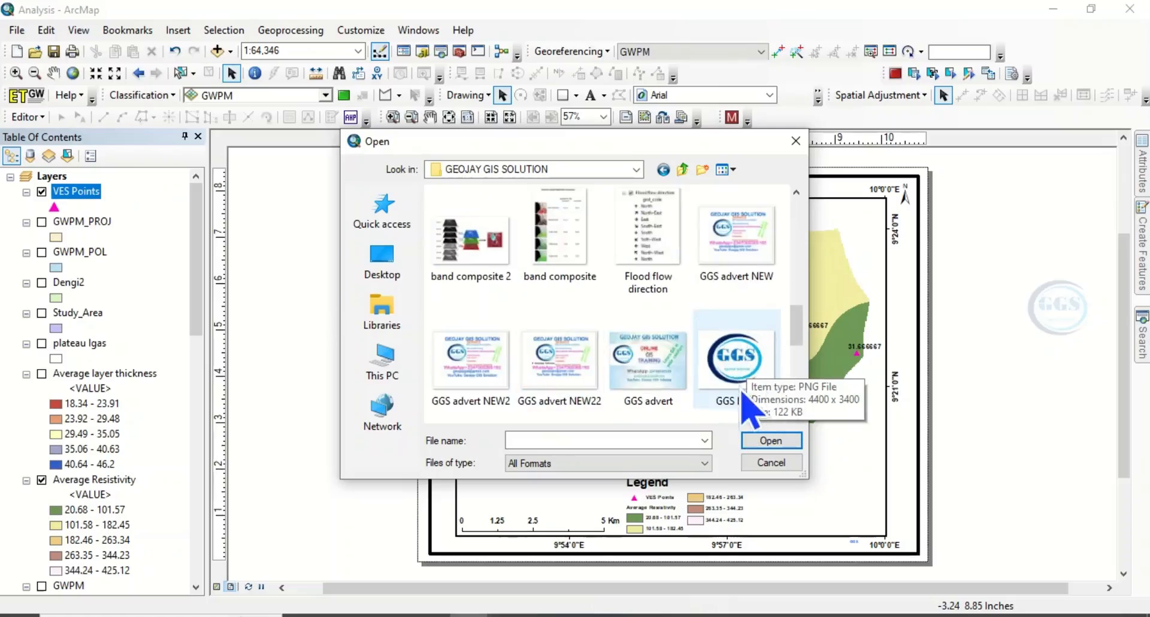
left_click(735, 360)
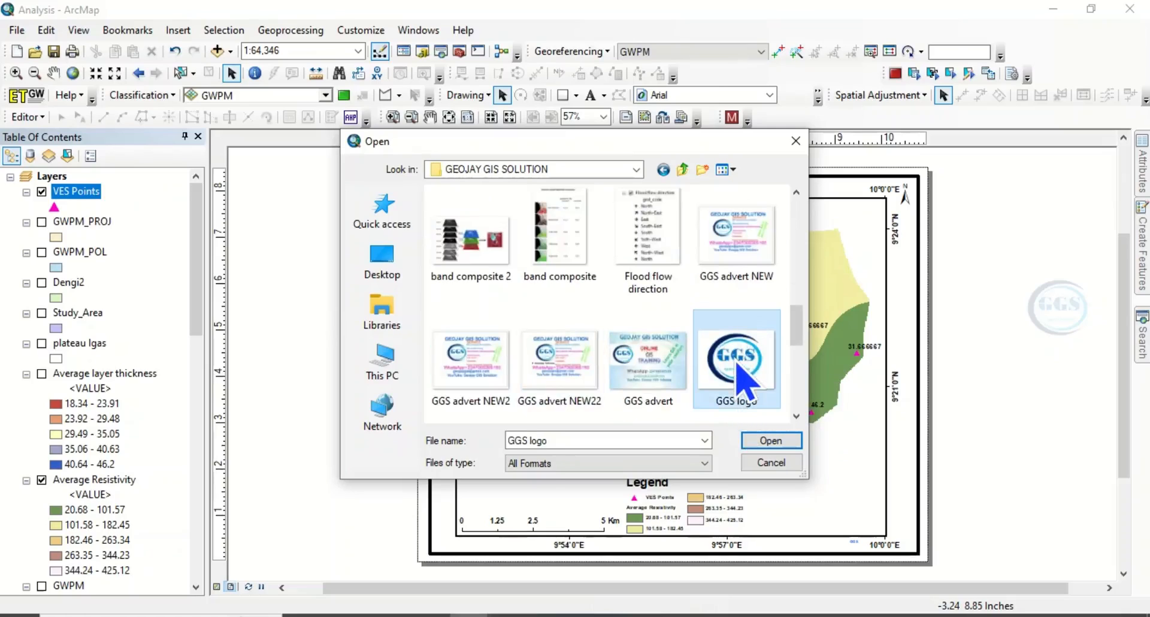
left_click(771, 462)
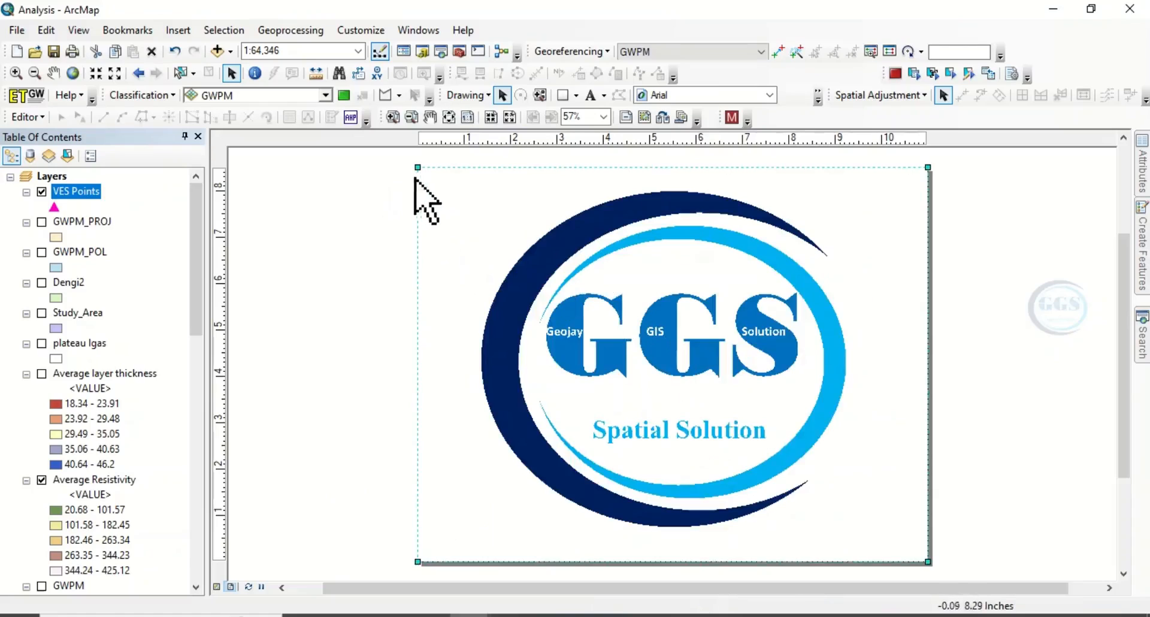
mouse_move(489, 265)
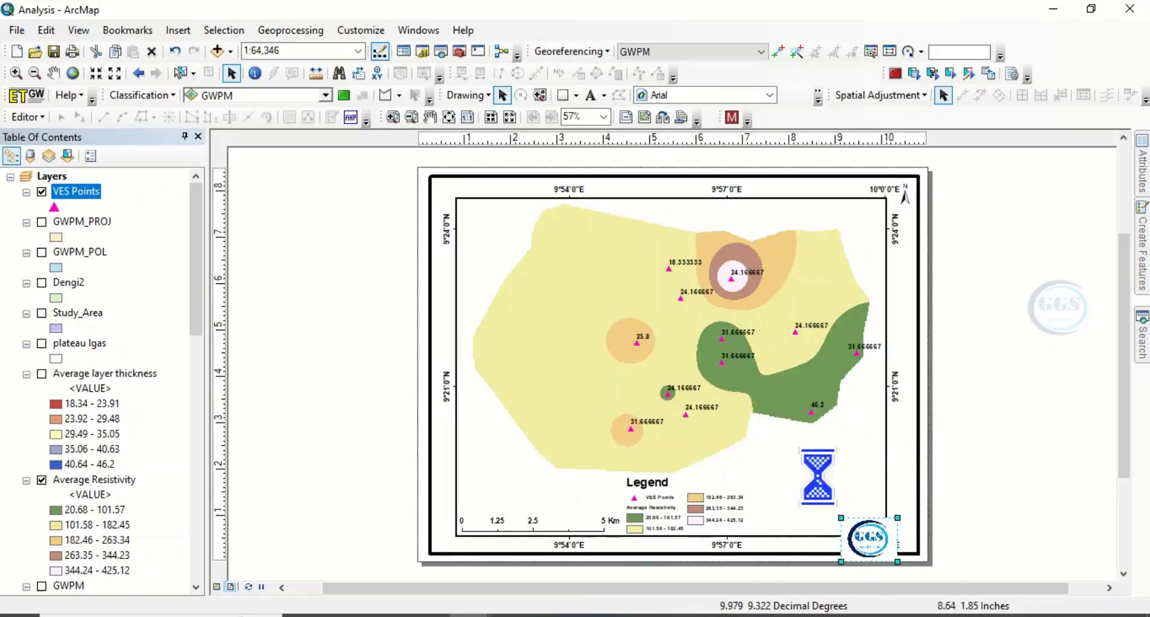
- Move the GGS logo to the bottom-right corner beside the legend and shrink it
left_click_drag(867, 535, 823, 482)
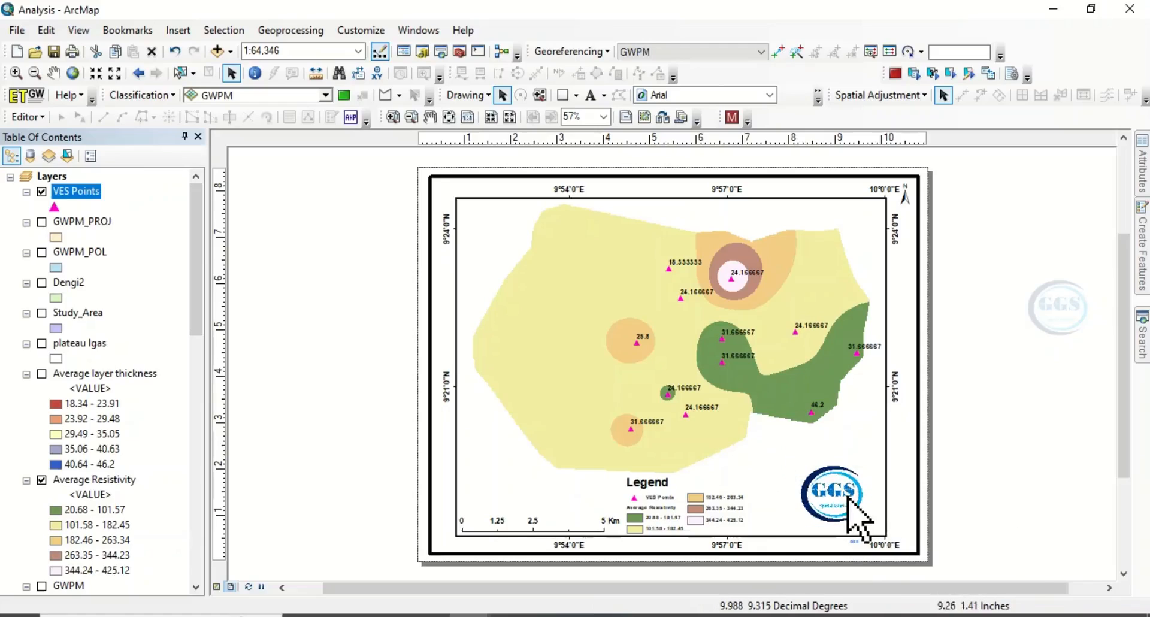
left_click(831, 497)
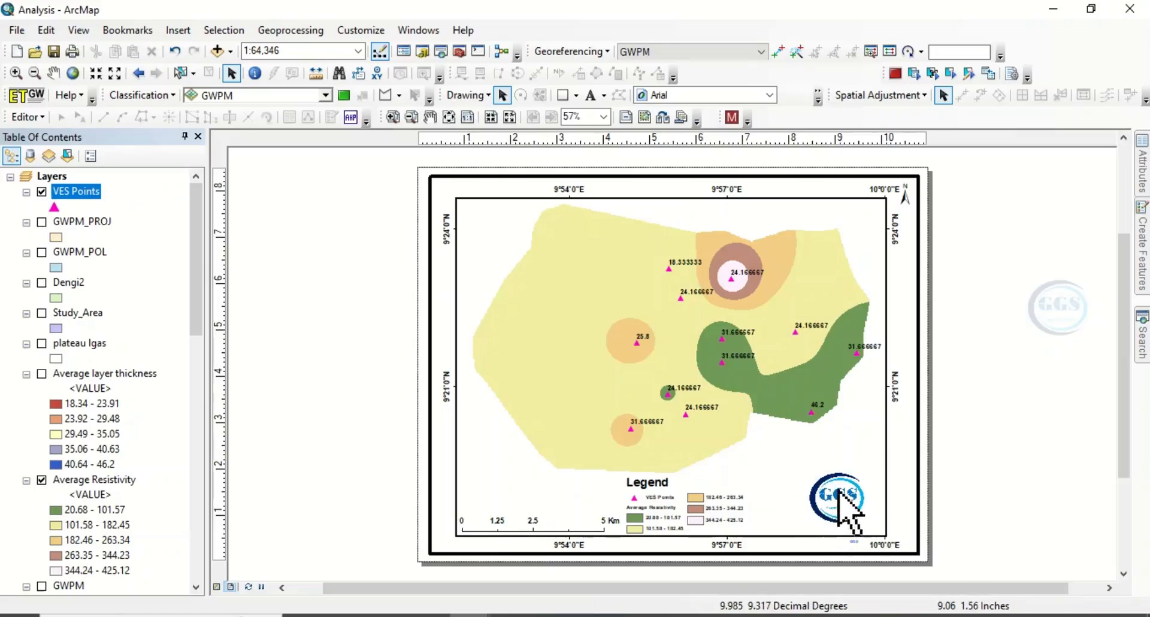
mouse_move(462, 256)
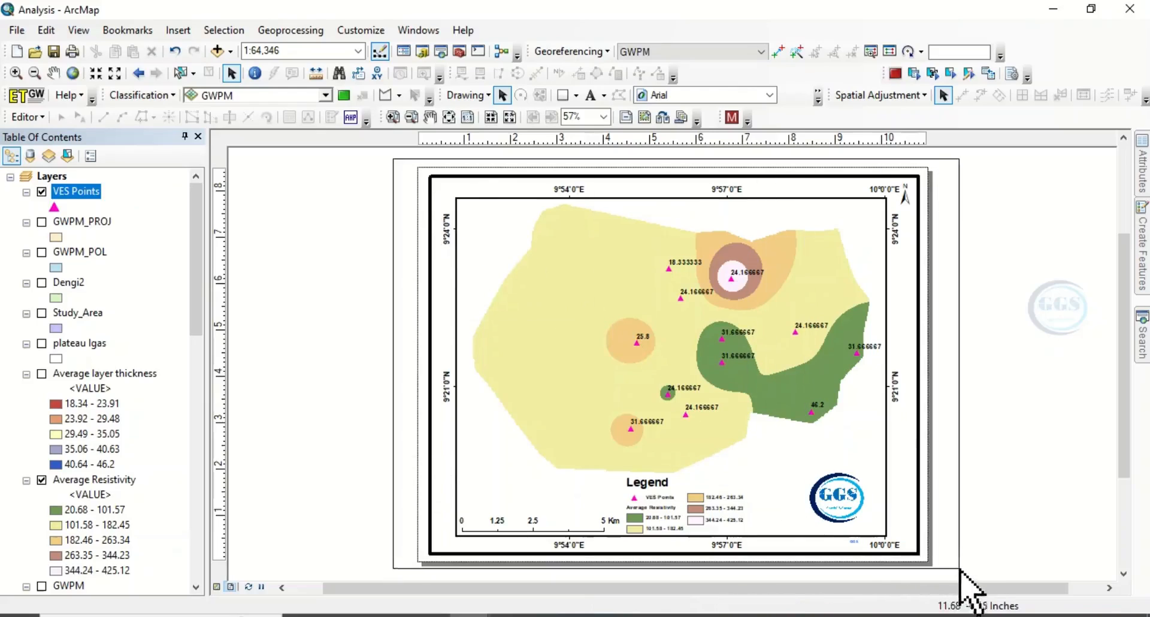
- Group the data frame, legend, scale bar, north arrow and logo into one element
left_click(667, 390)
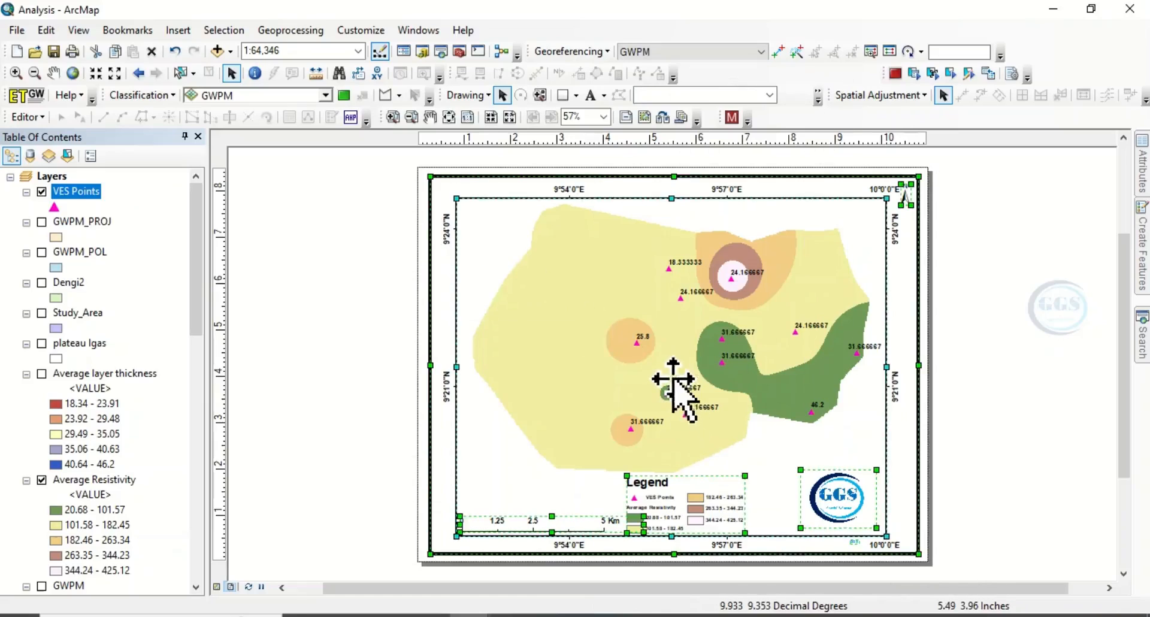
right_click(663, 396)
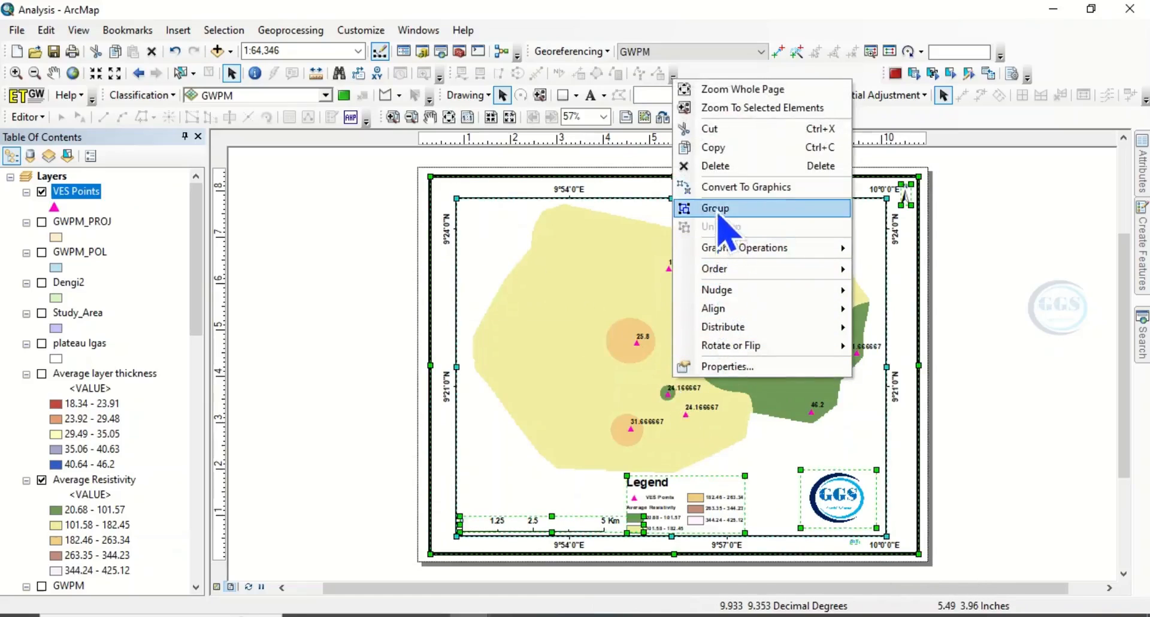
left_click(715, 207)
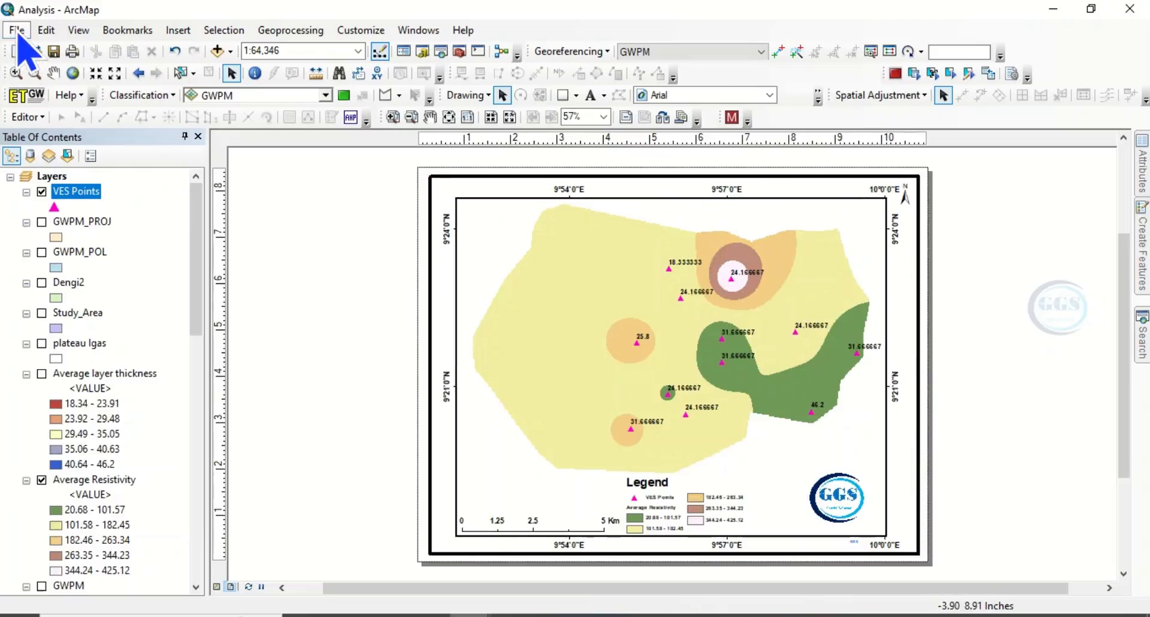
- Export the layout as a 400 dpi PNG named 'Logo map'
left_click(20, 28)
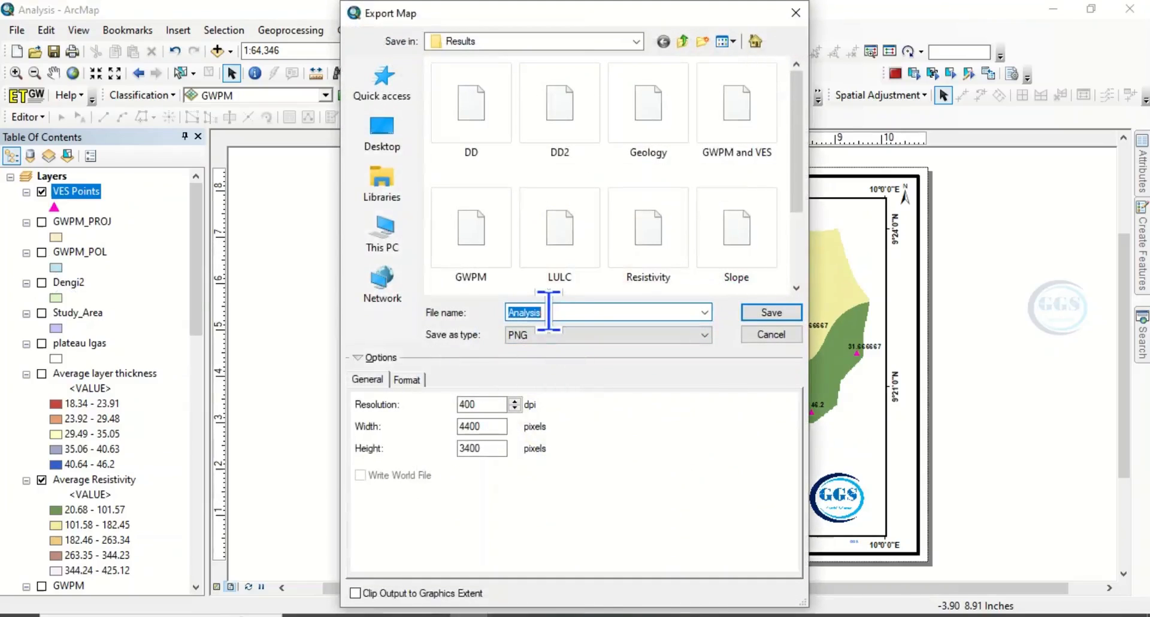
type("Logo map")
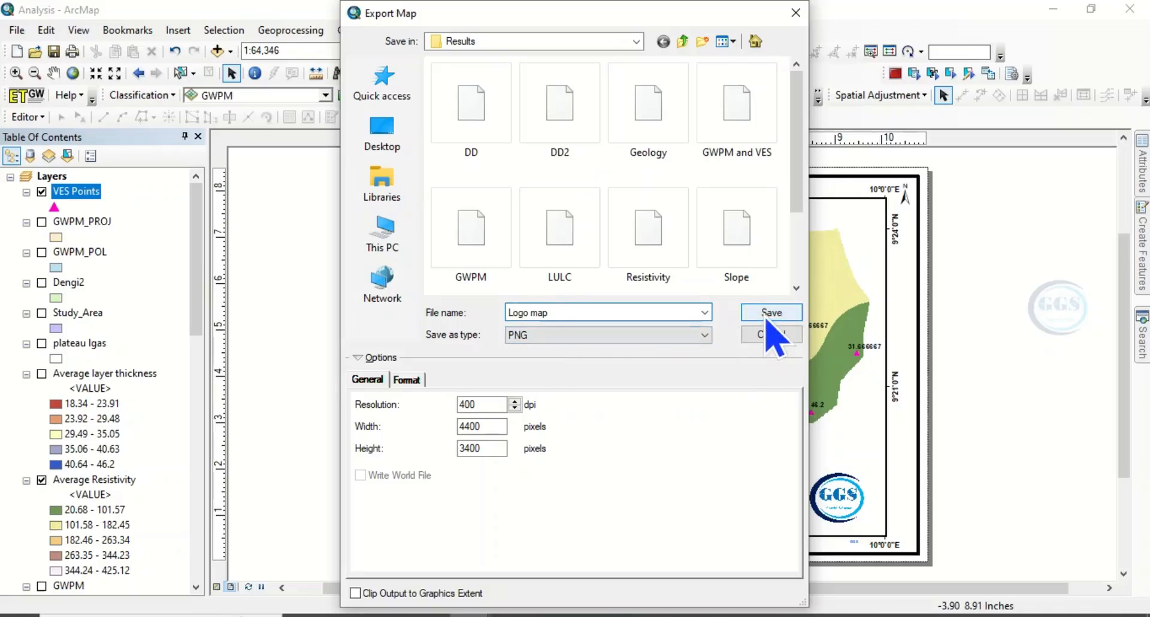
left_click(771, 312)
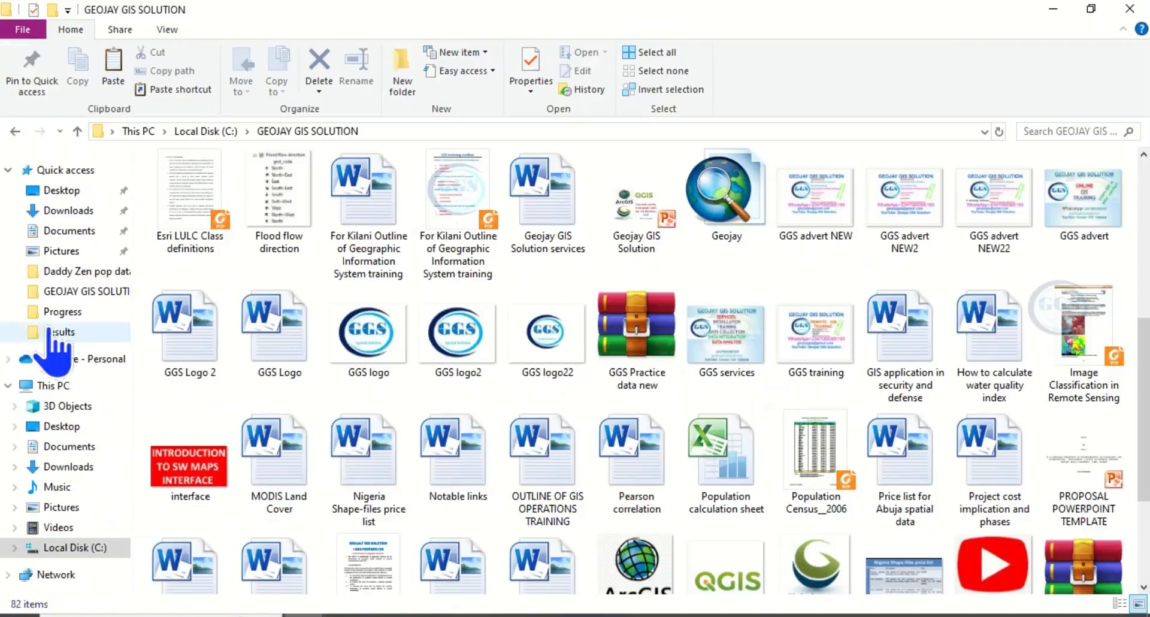
- Open the Results folder and view the exported Logo map.png image
double_click(59, 331)
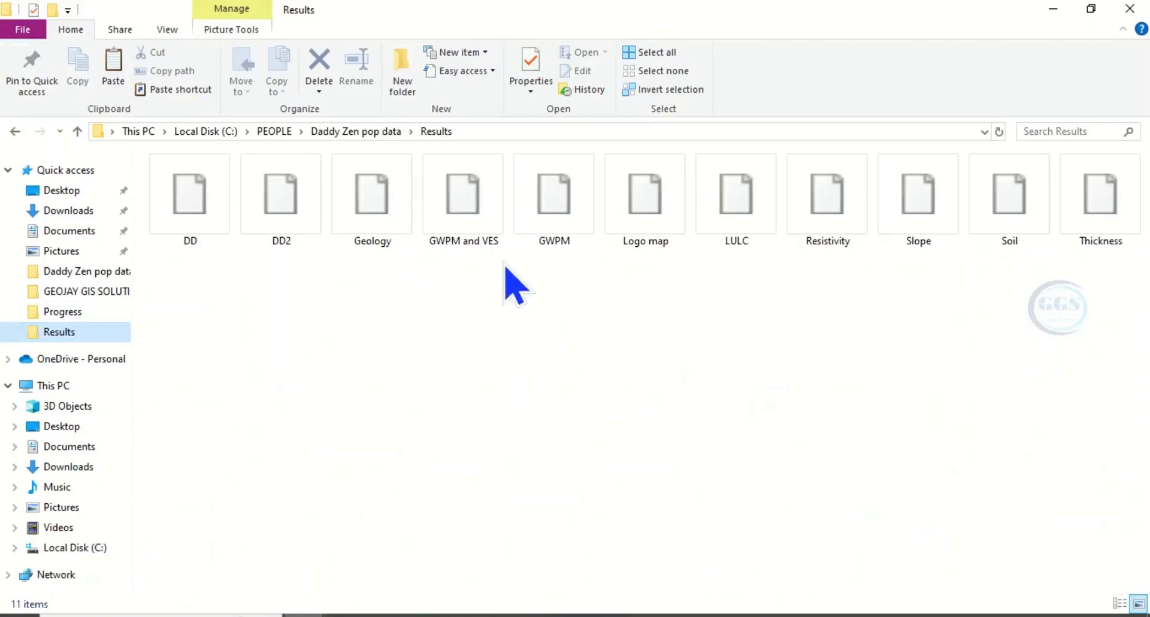
left_click(553, 191)
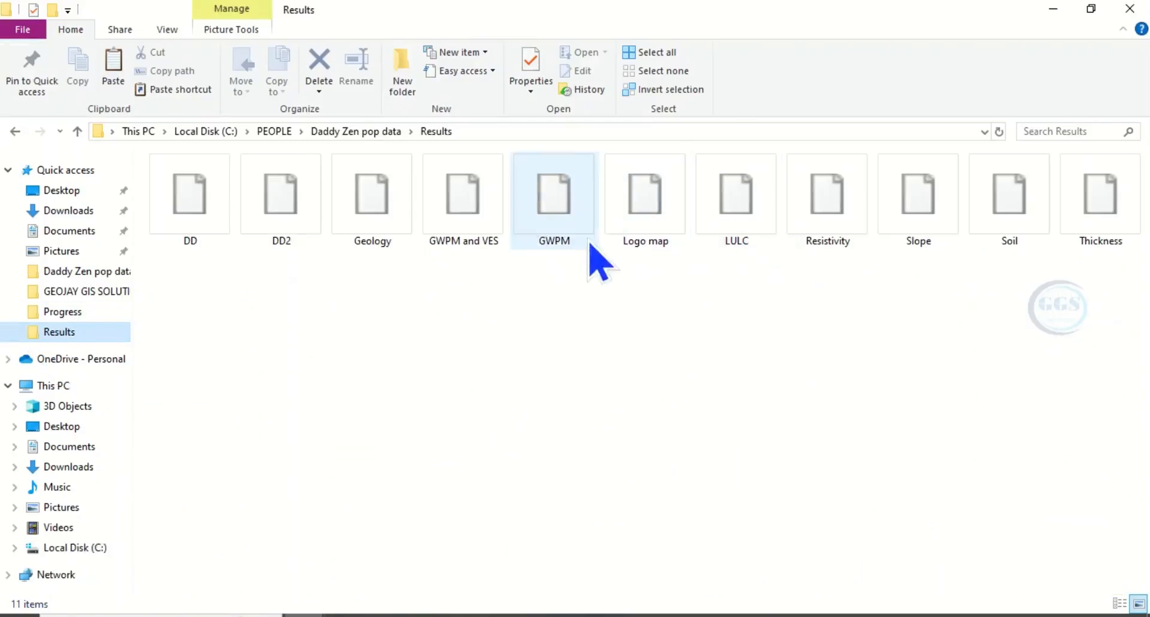
left_click(644, 198)
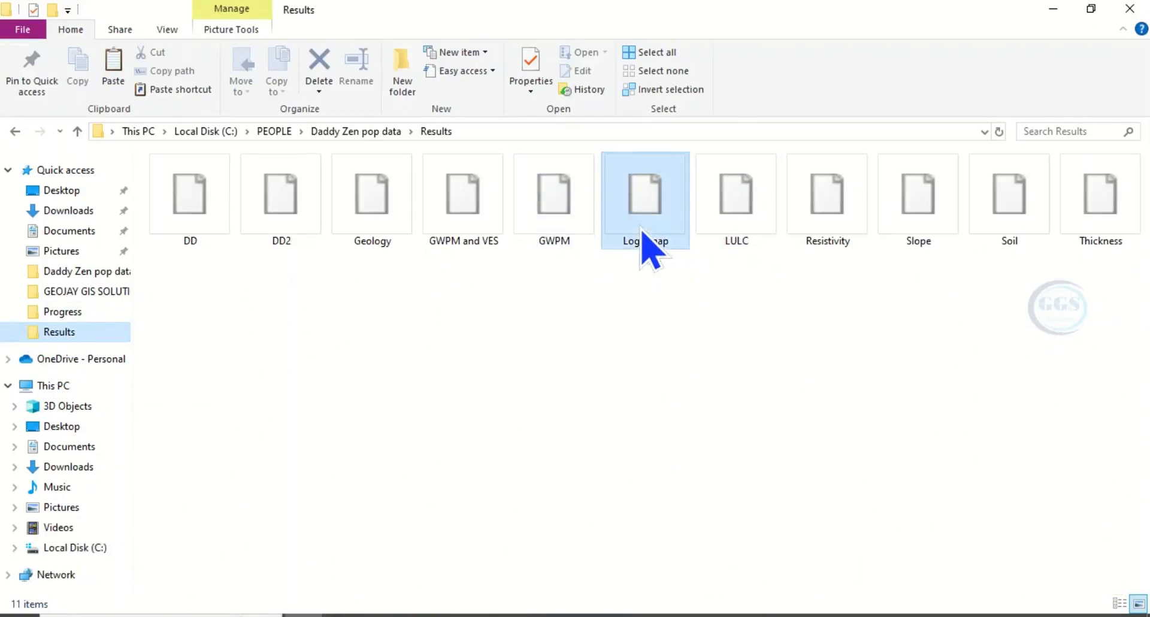
double_click(644, 197)
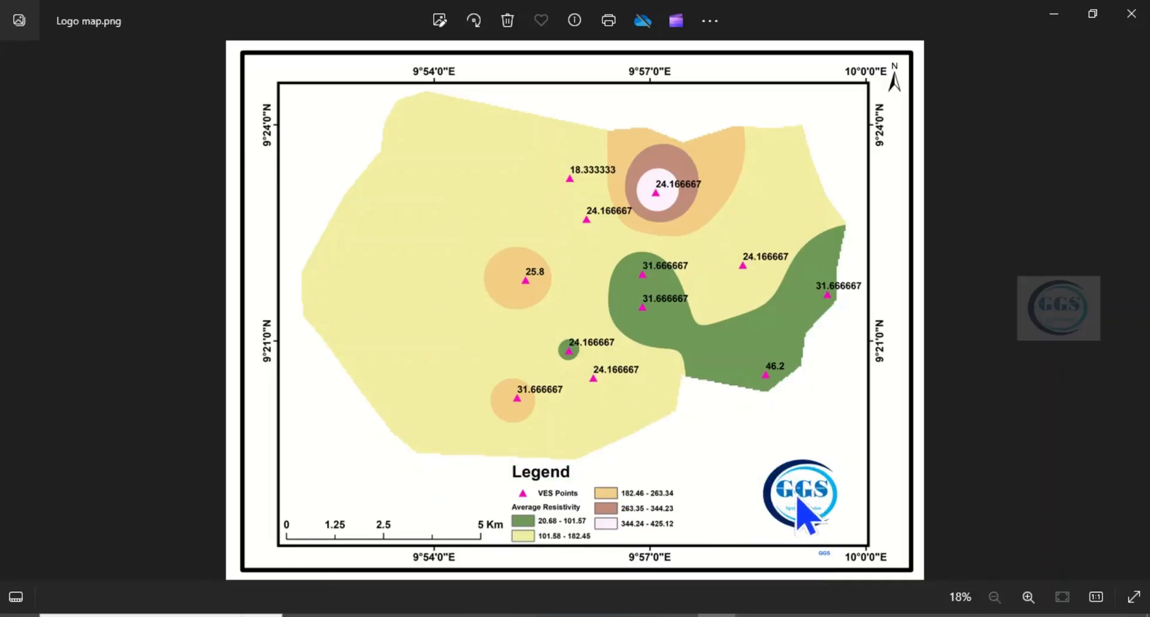
mouse_move(792, 508)
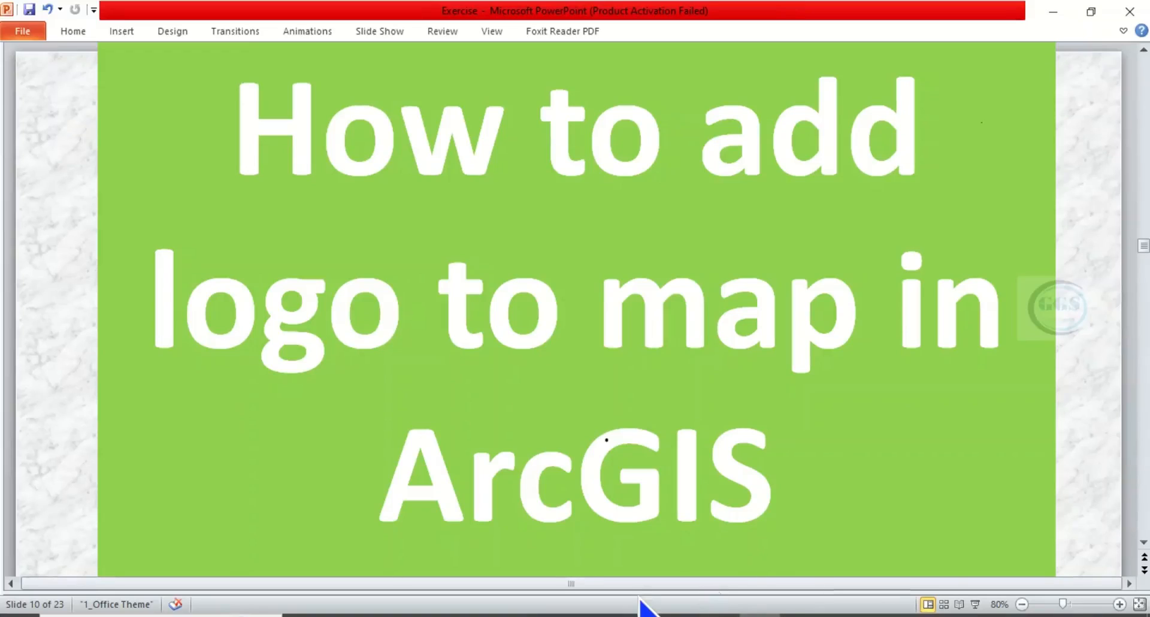
mouse_move(647, 613)
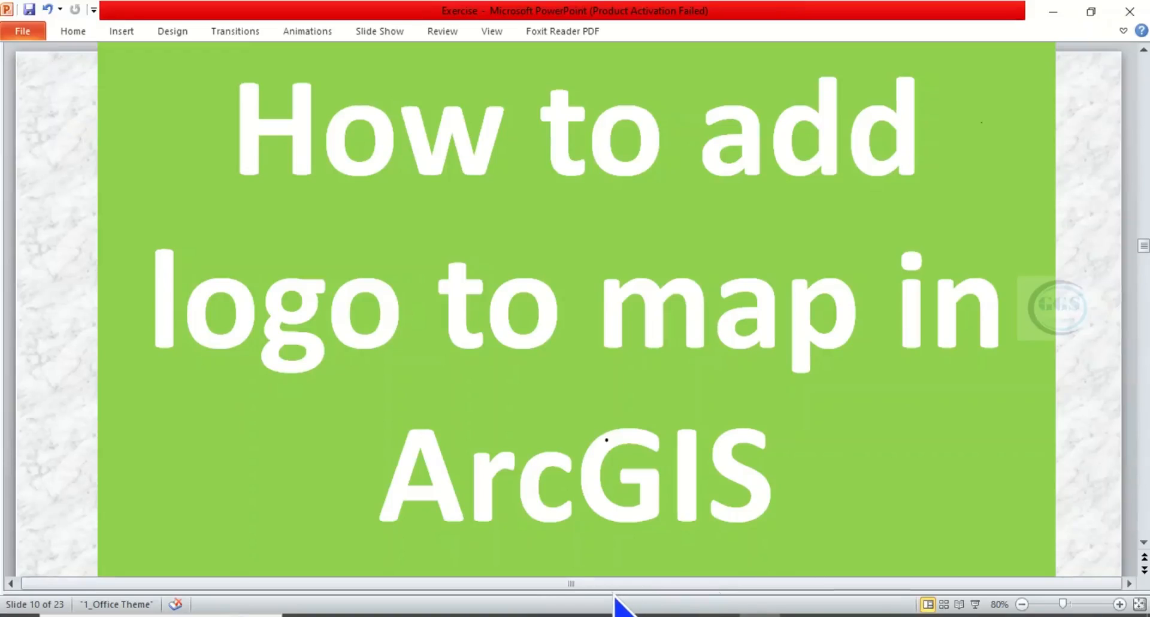